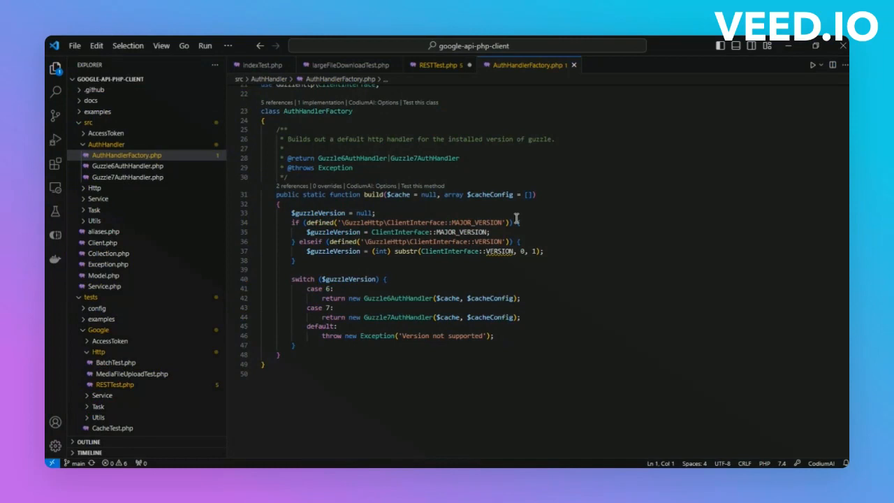
mouse_move(388, 201)
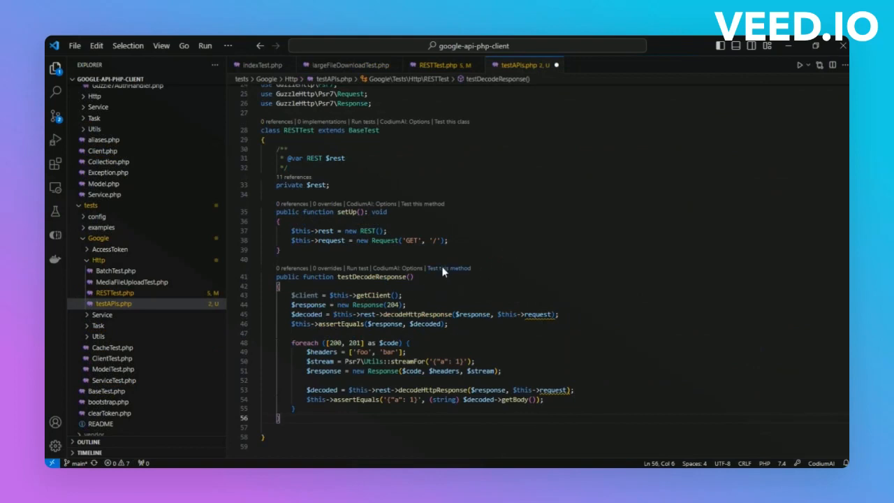
- Start Codium AI test-suite generation for the testDecodeResponse method
click(448, 268)
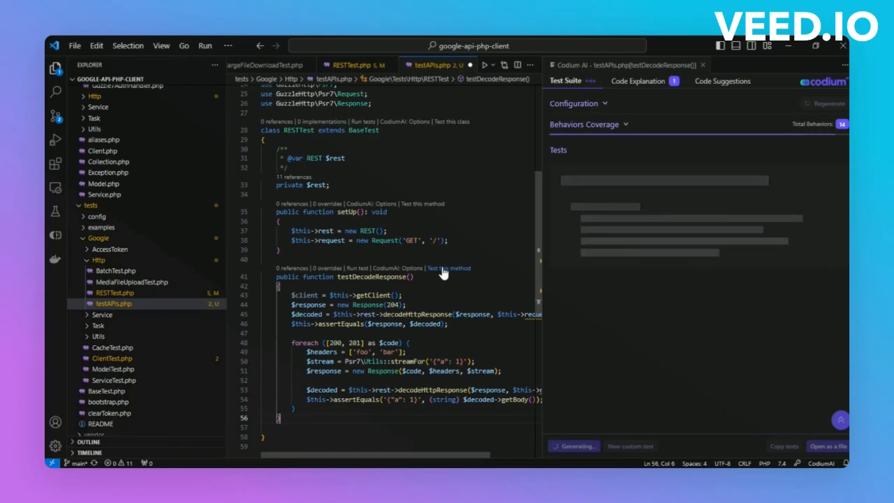
mouse_move(486, 245)
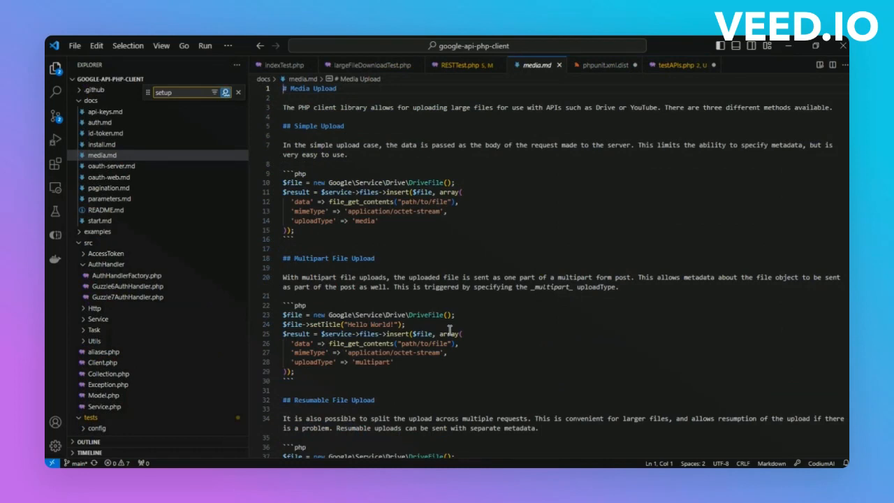
mouse_move(567, 168)
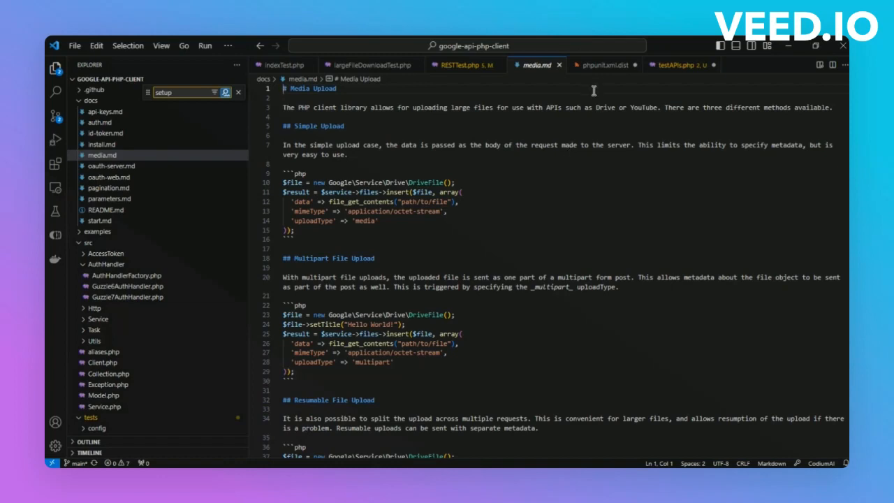
- Review phpunit.xml.dist, large-file-upload.php, largeFileUploadTest.php and largeFileDownloadTest.php in turn
click(602, 64)
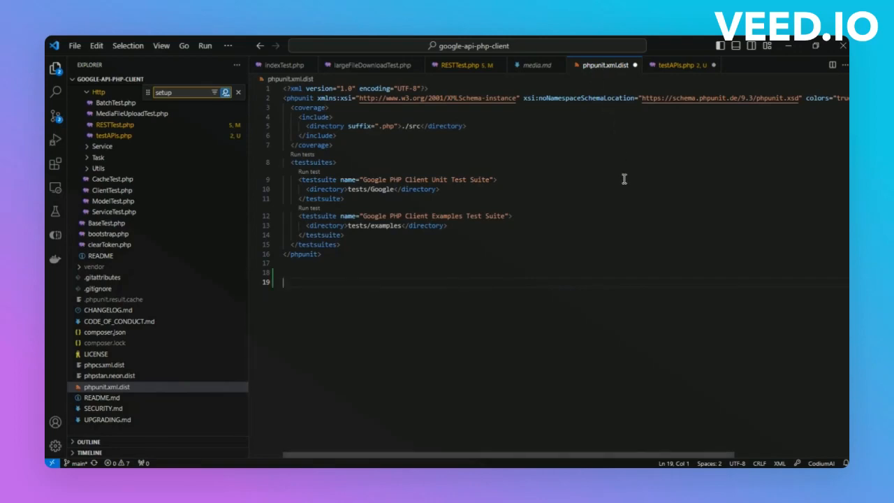
mouse_move(478, 230)
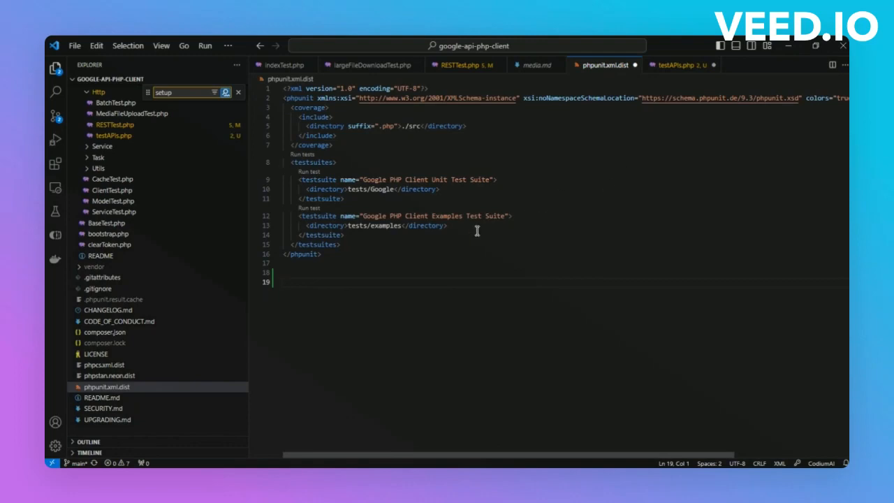
mouse_move(363, 195)
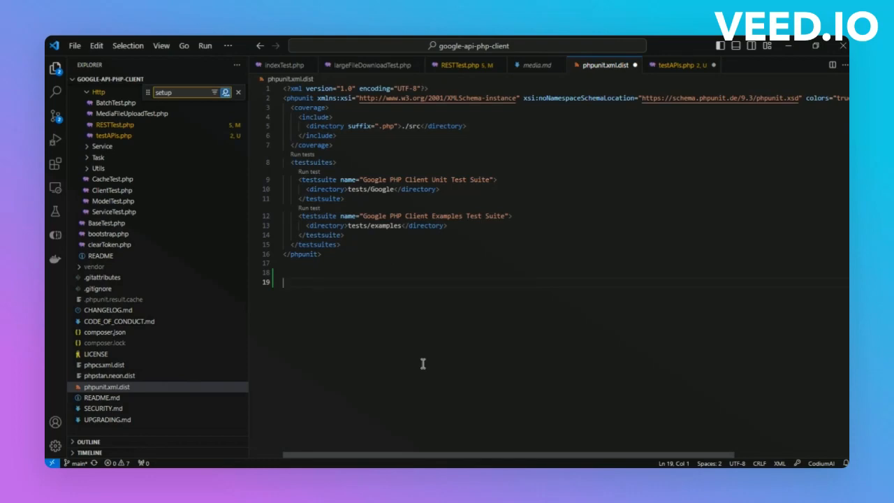
click(118, 260)
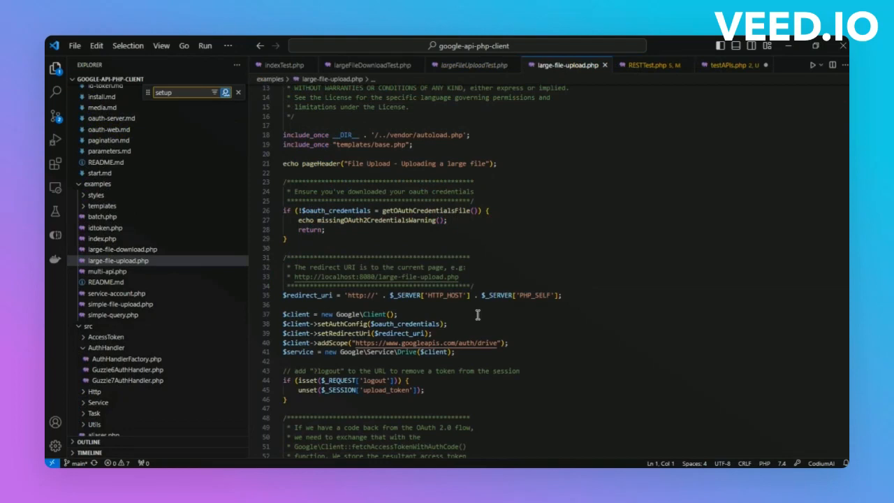
mouse_move(486, 65)
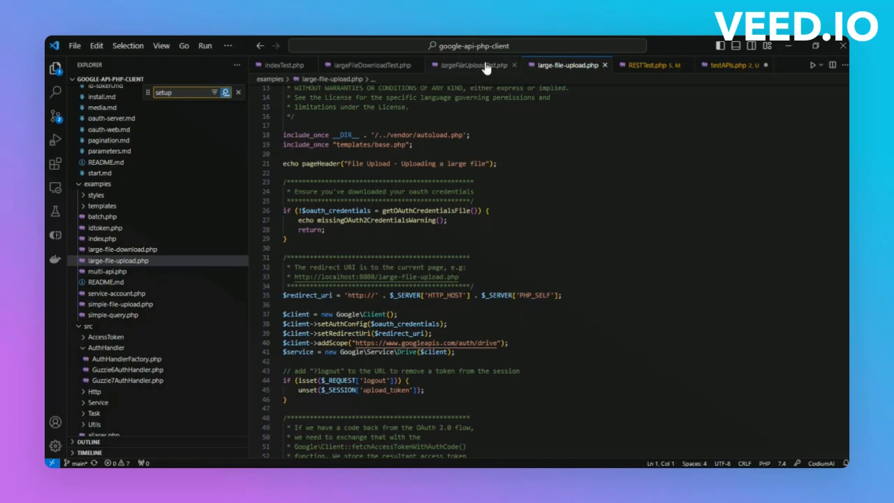
click(472, 64)
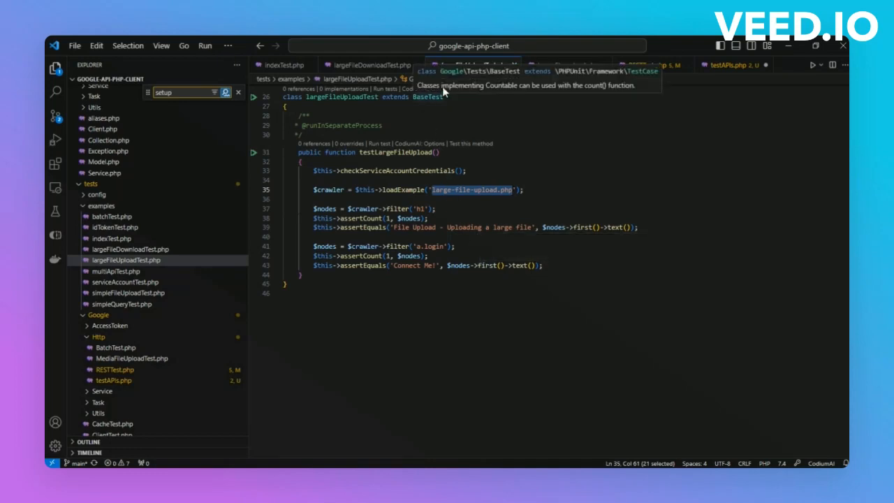
click(371, 64)
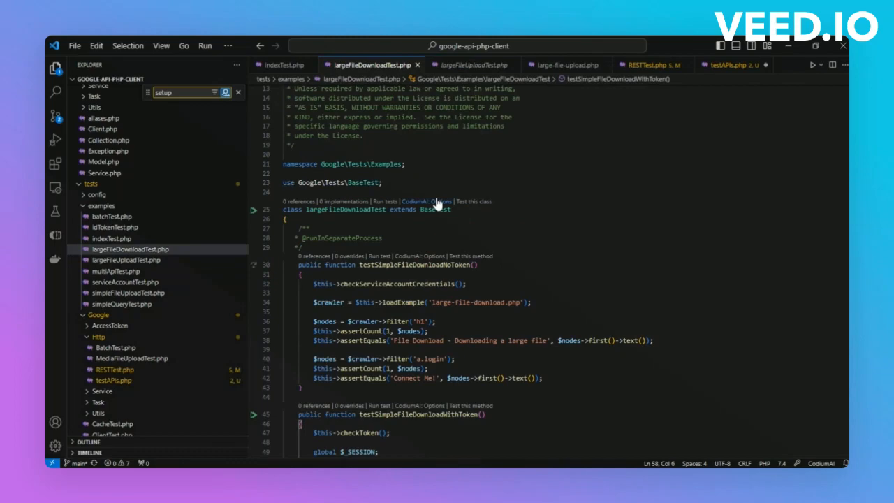
mouse_move(550, 224)
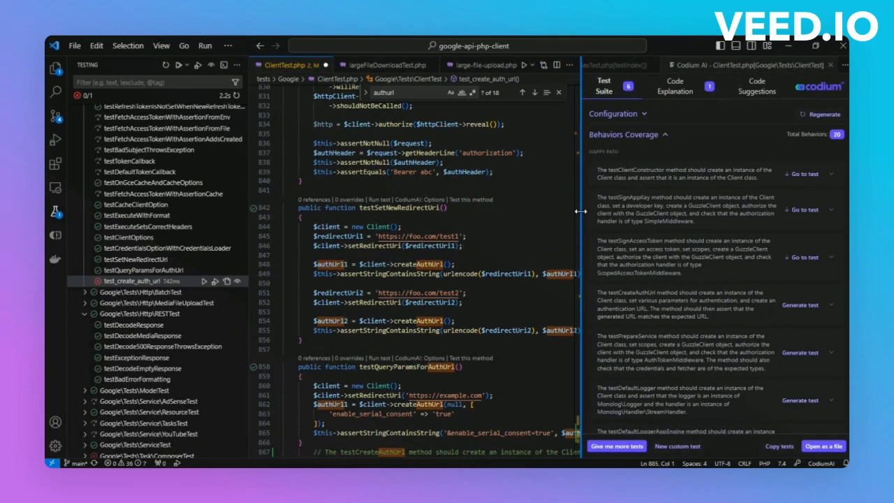
mouse_move(589, 222)
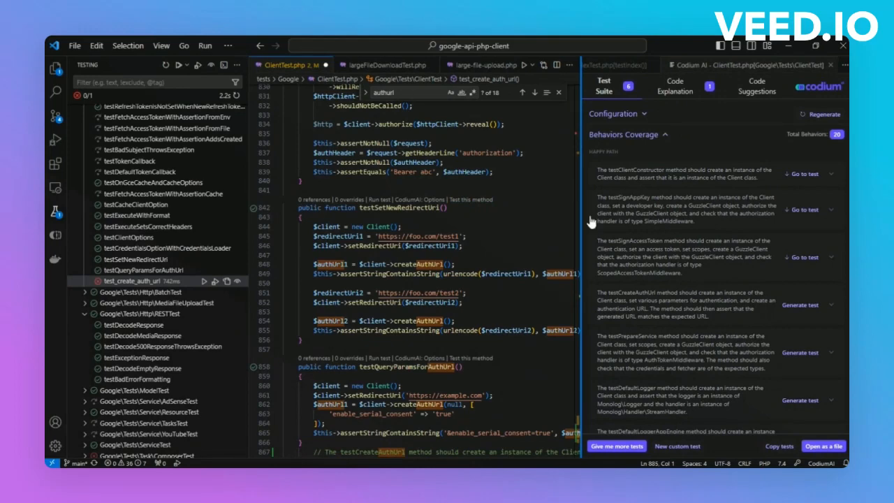
- Generate a test_create_auth_url test for the uncovered createAuthUrl behaviour in ClientTest.php
scroll(down, 3)
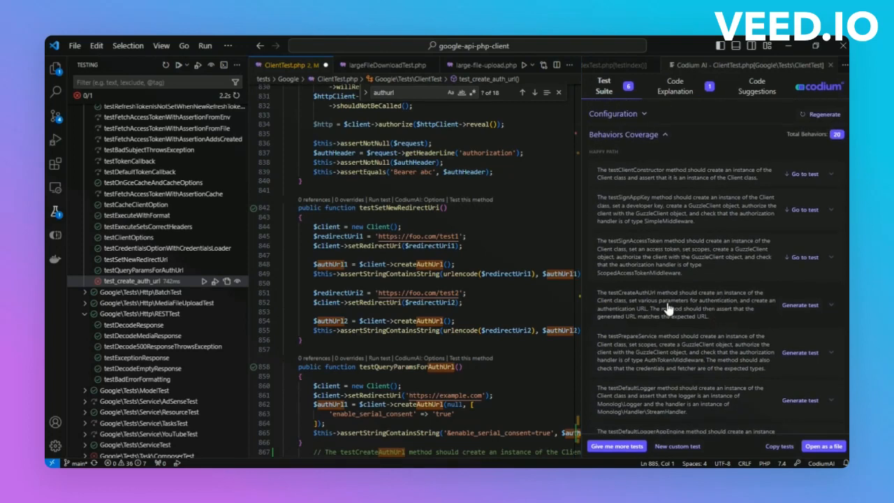
click(799, 303)
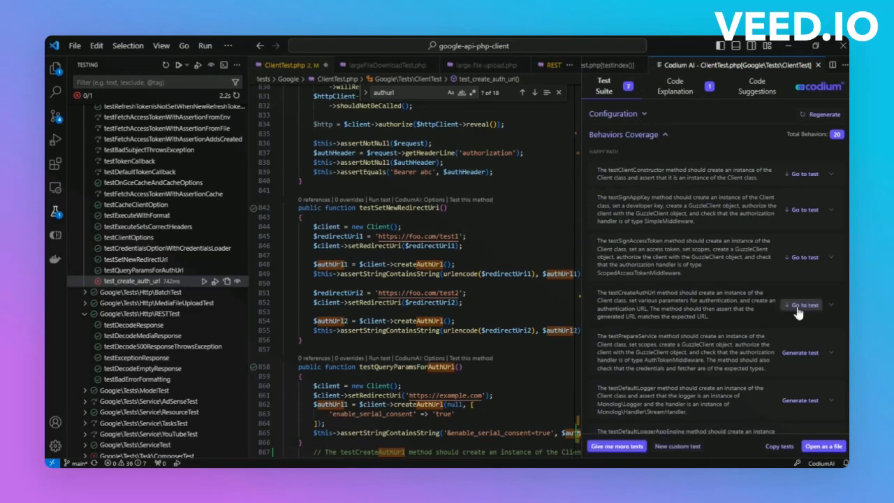
click(802, 305)
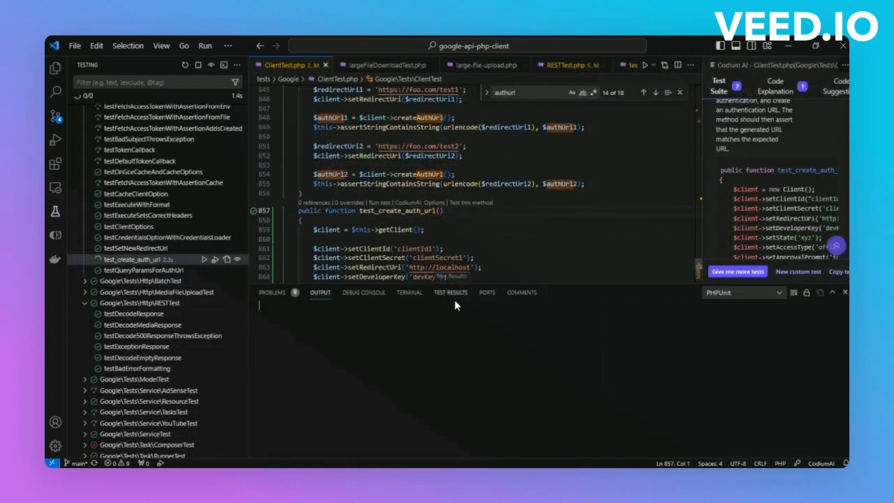
click(203, 259)
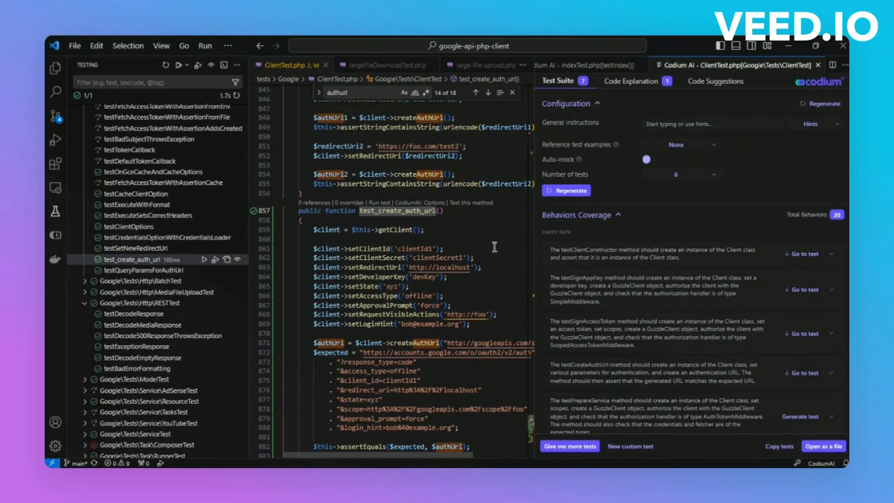
- Review Codium's General instructions hints, Auto mock and Number of tests settings for the suite
click(810, 123)
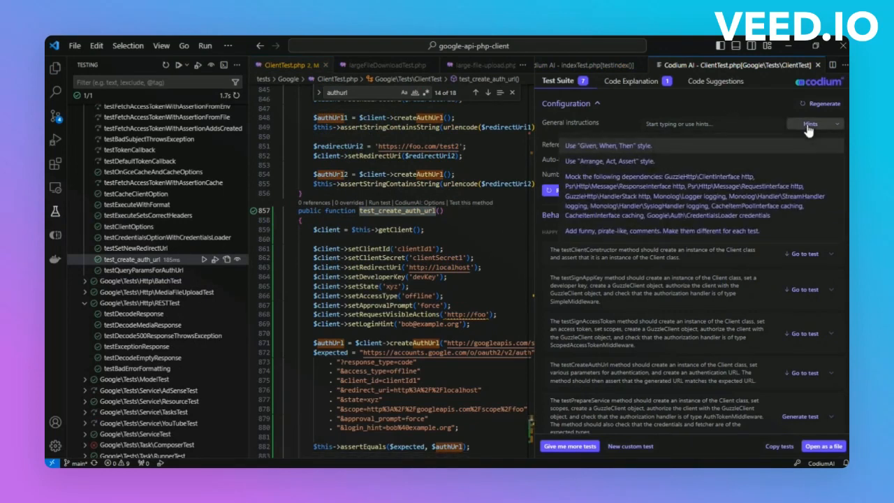
click(698, 123)
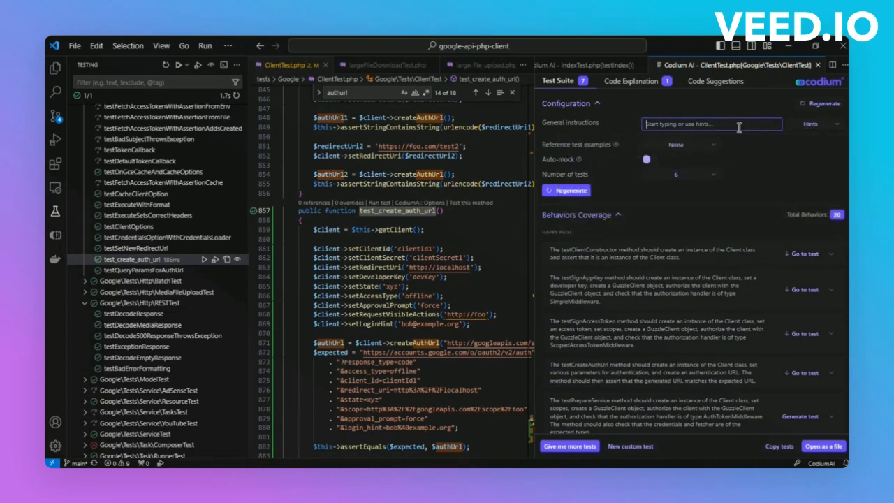
click(706, 123)
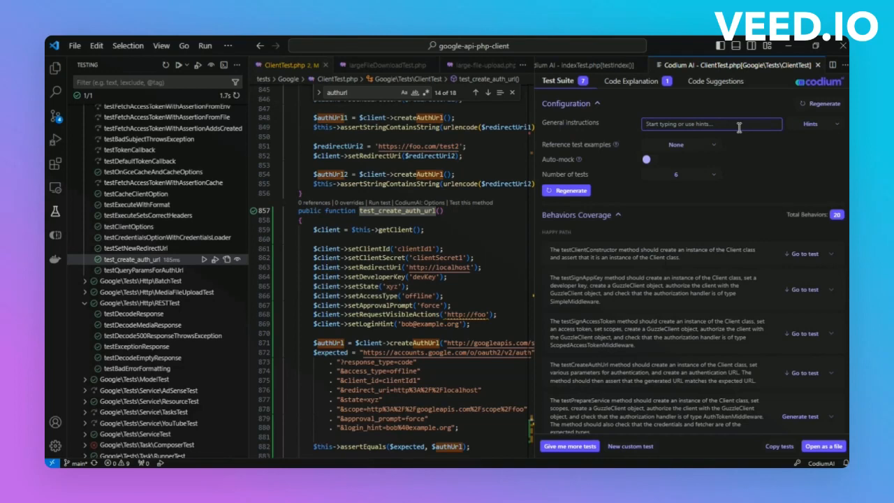
mouse_move(761, 162)
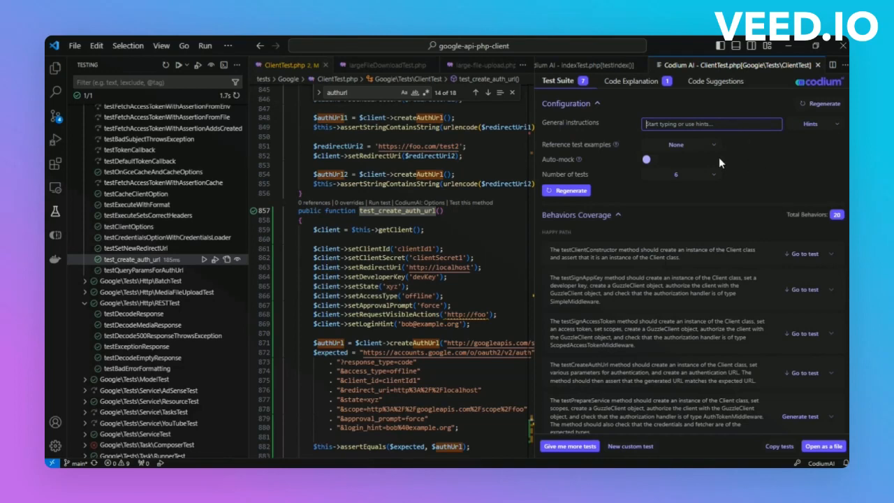
click(692, 144)
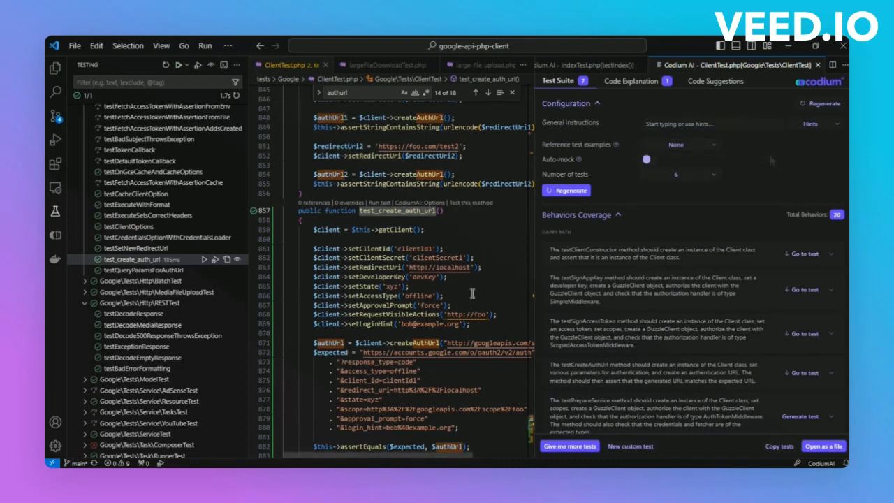
click(692, 173)
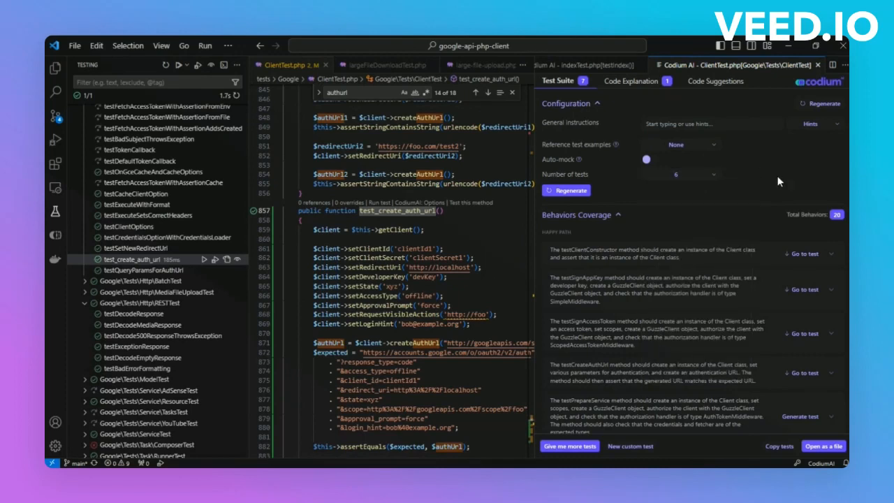
mouse_move(803, 372)
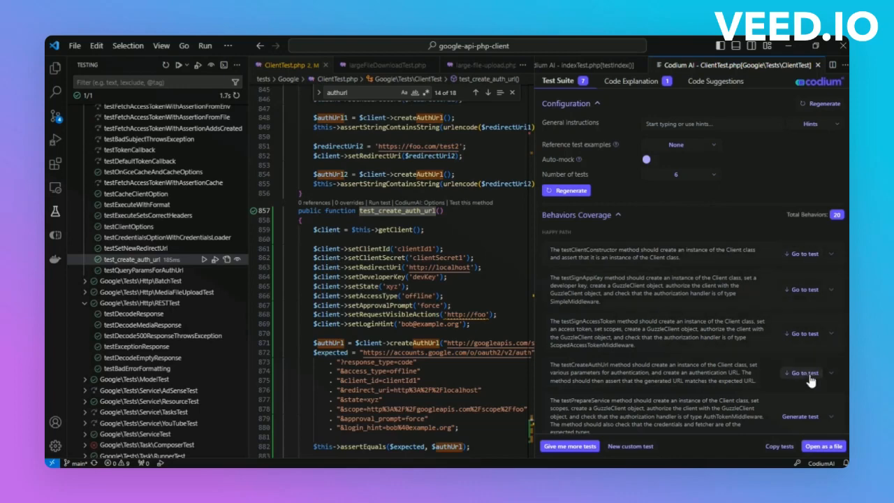
click(802, 371)
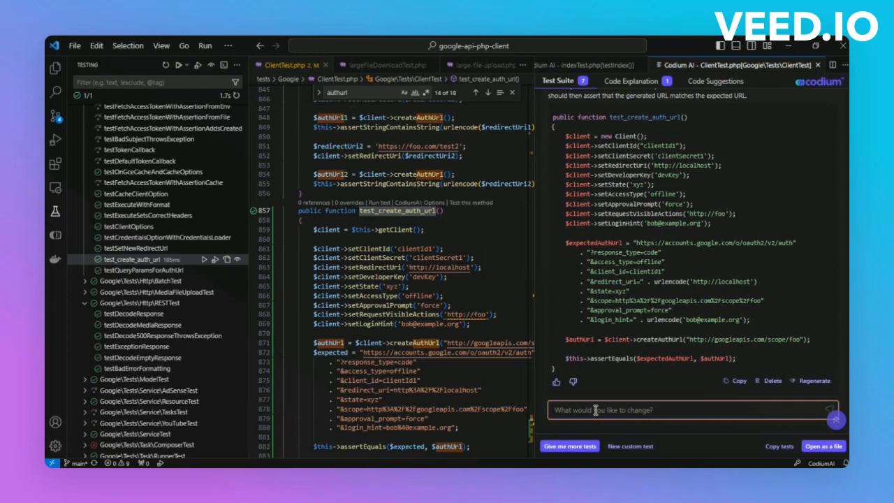
text(Add another client called client2 and Update the expectedAuthUrl to https://accounts.google.com/o/oauth2/v3/auth for that client)
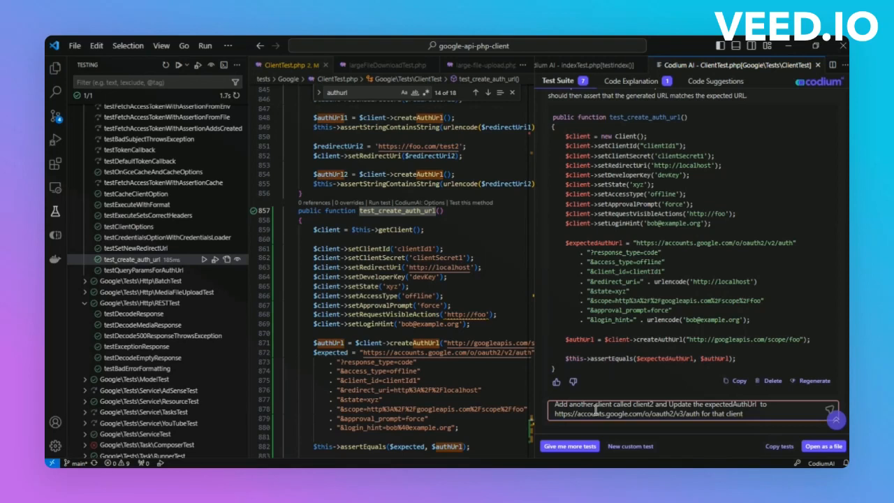
mouse_move(745, 224)
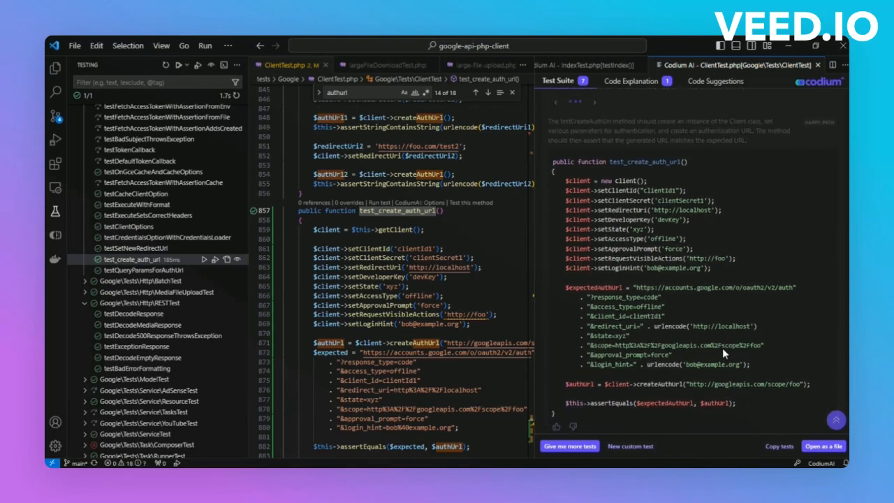
click(587, 110)
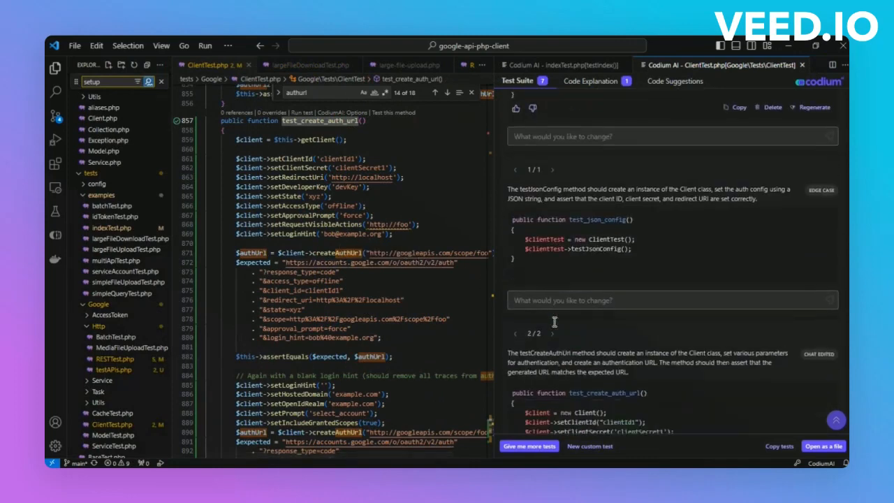
- Scroll through Codium's suggested decode-response tests for RESTTest.php
scroll(down, 3)
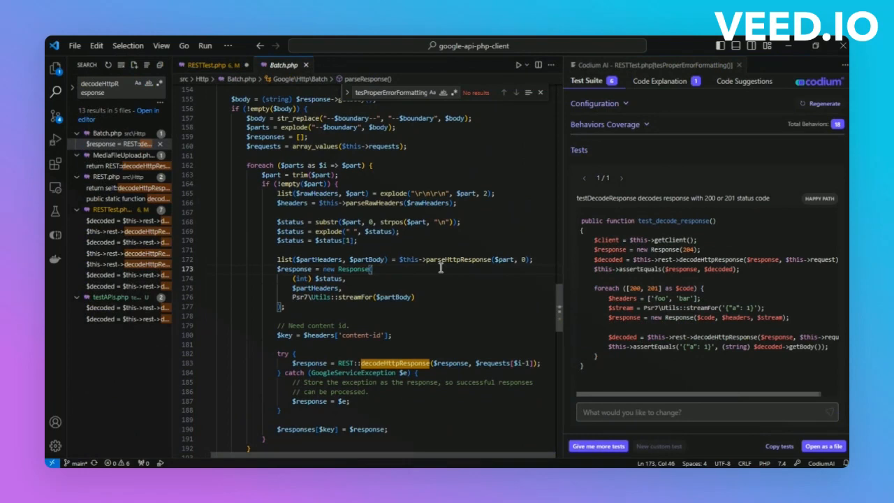
scroll(down, 3)
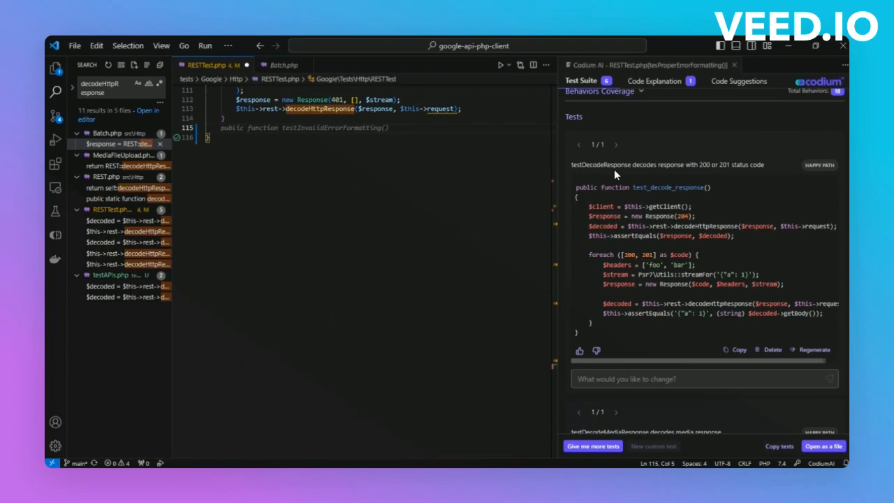
mouse_move(760, 335)
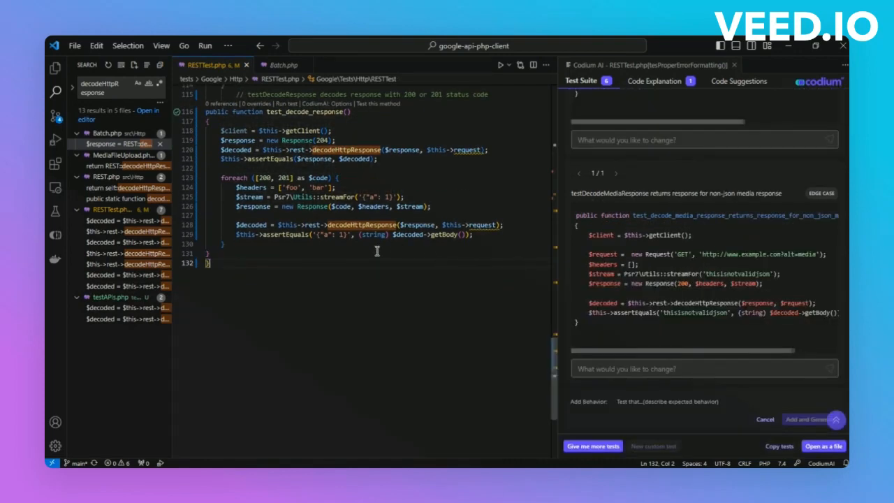
- Generate a test for 'What happens when my stream has an invalid json present?'
click(404, 197)
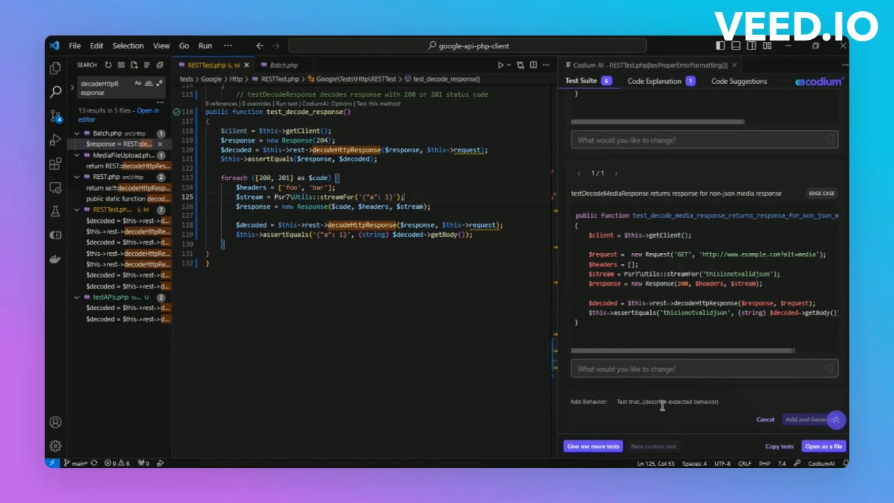
text(What happens when my stream has an invalid json present?)
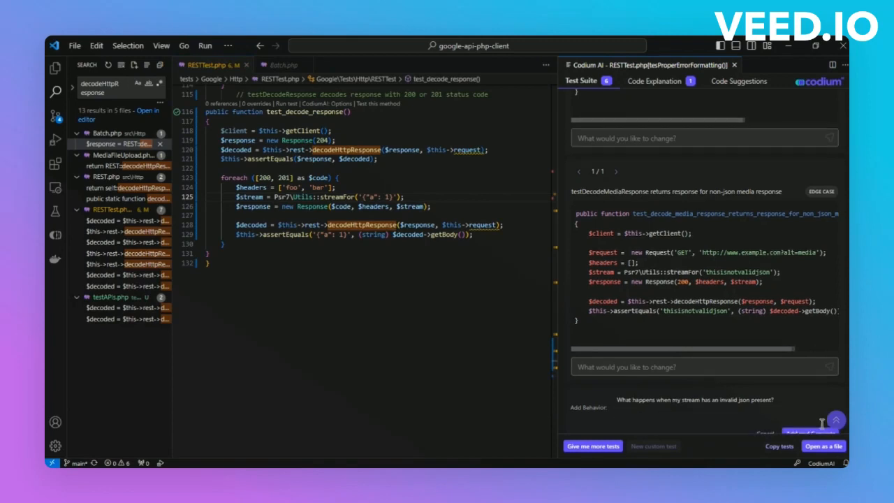
click(811, 430)
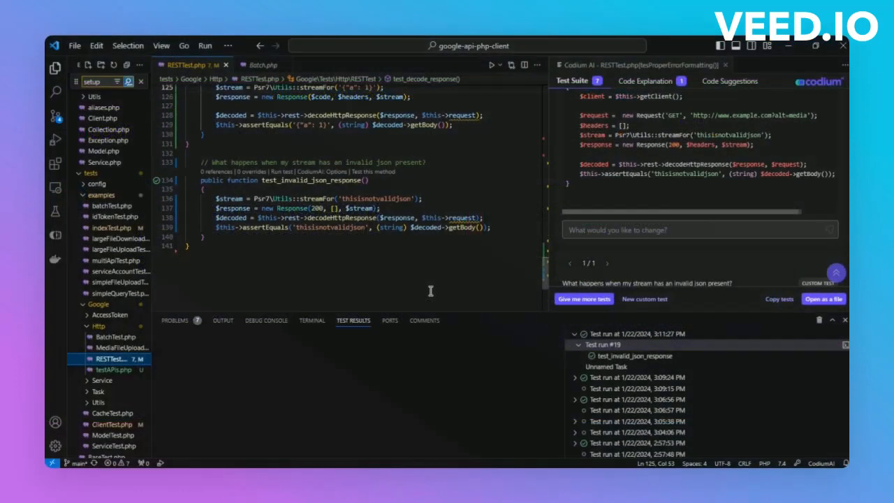
mouse_move(327, 249)
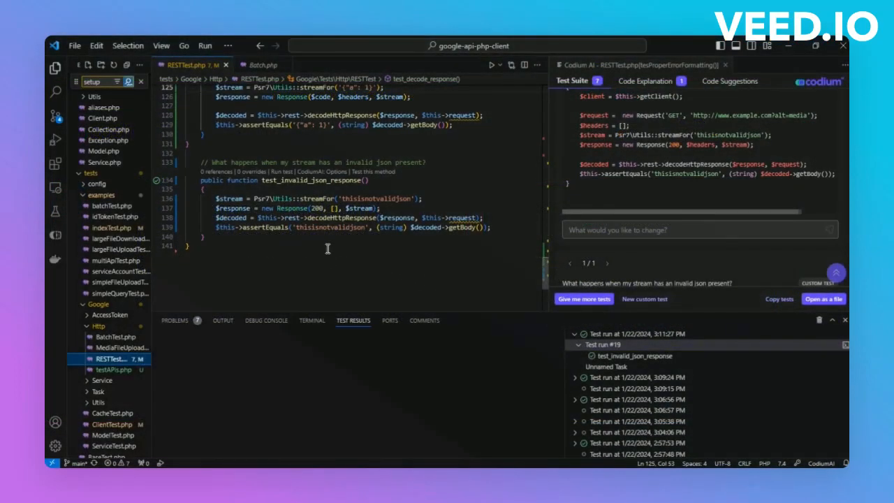